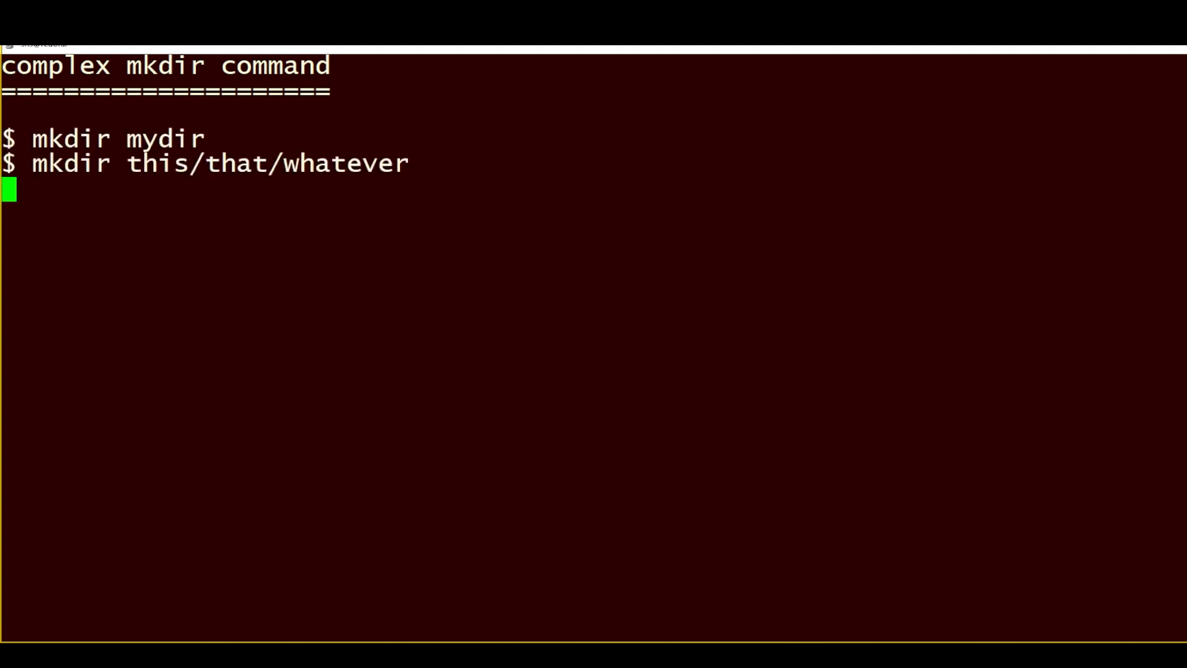
Step: Enter mkdir -p project/{staff,tasks,reports} to create the project directory with three subfolders
type("mkdir -p project/{staff,tasks,reports}")
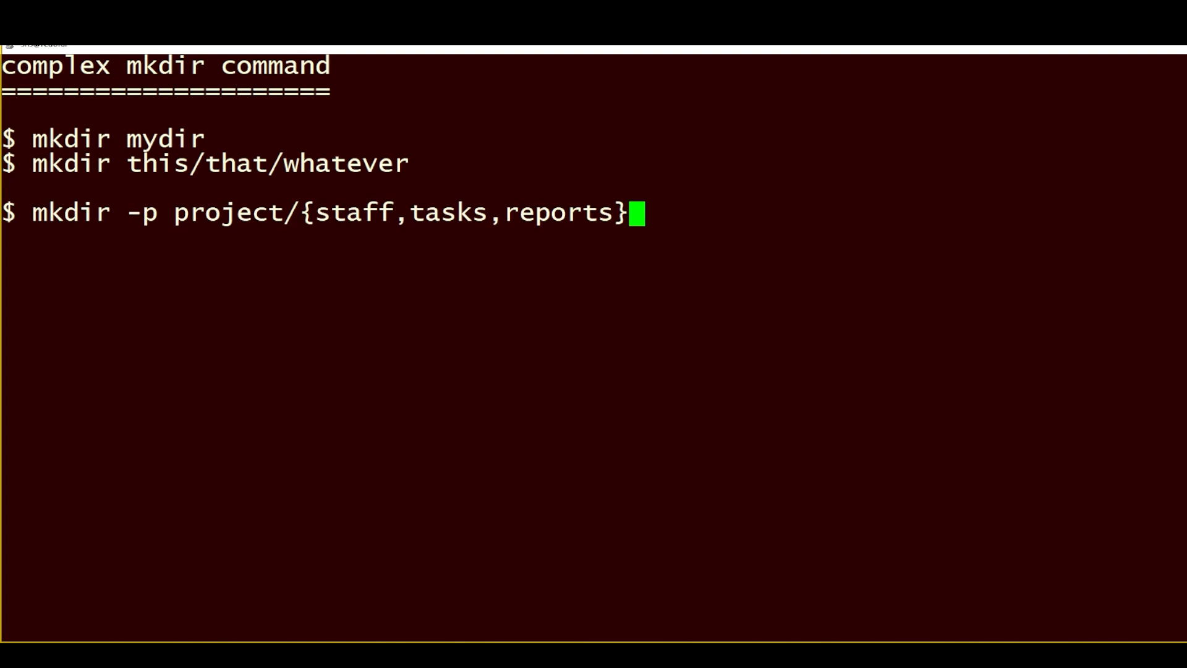
mouse_move(805, 372)
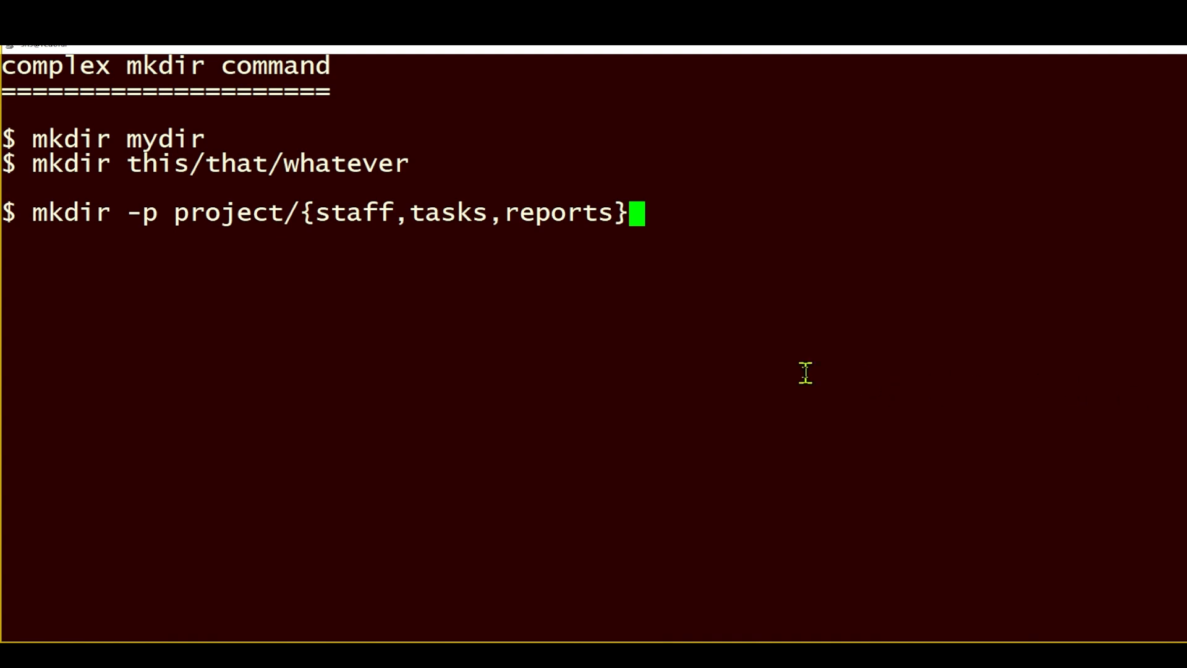
mouse_move(403, 263)
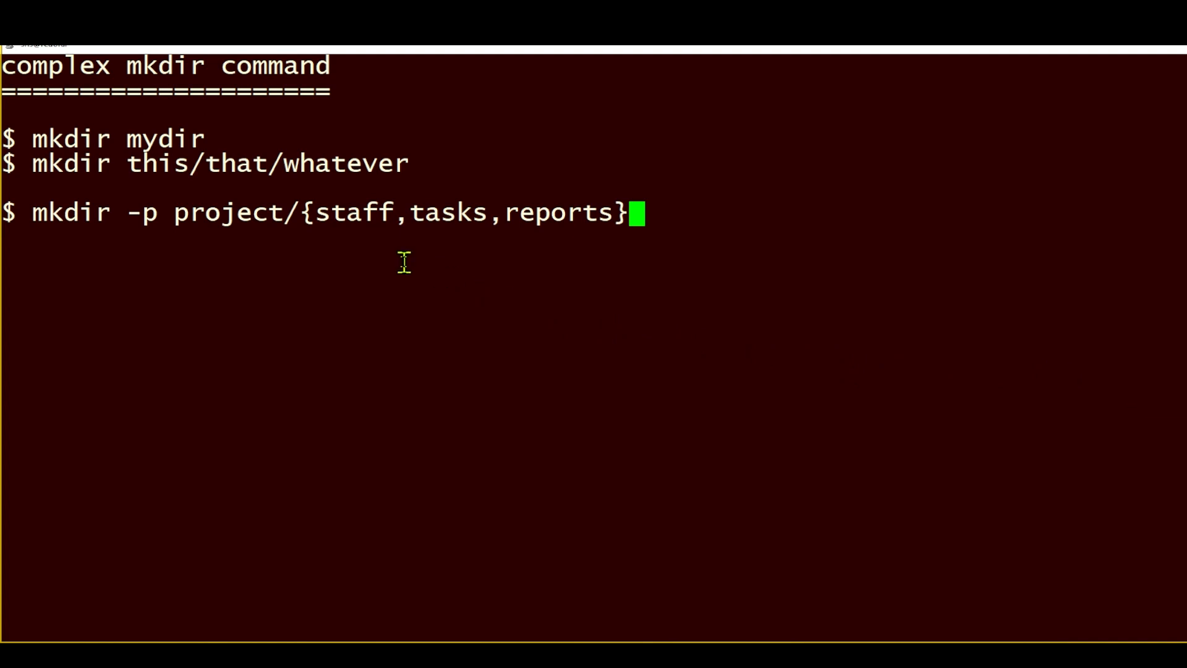
mouse_move(317, 210)
type("$ ls -l project")
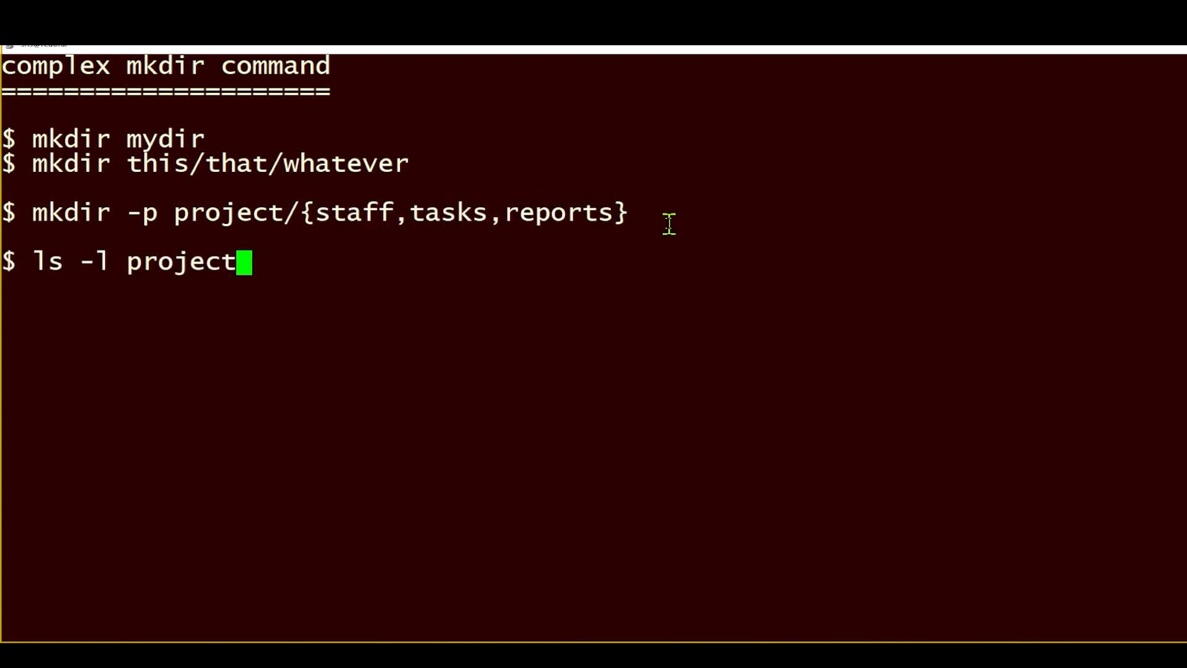
Step: List project's contents, then run mkdir projects/{internal,customers}/{staff,tasks,reports}/ without -p, which fails
key("Return")
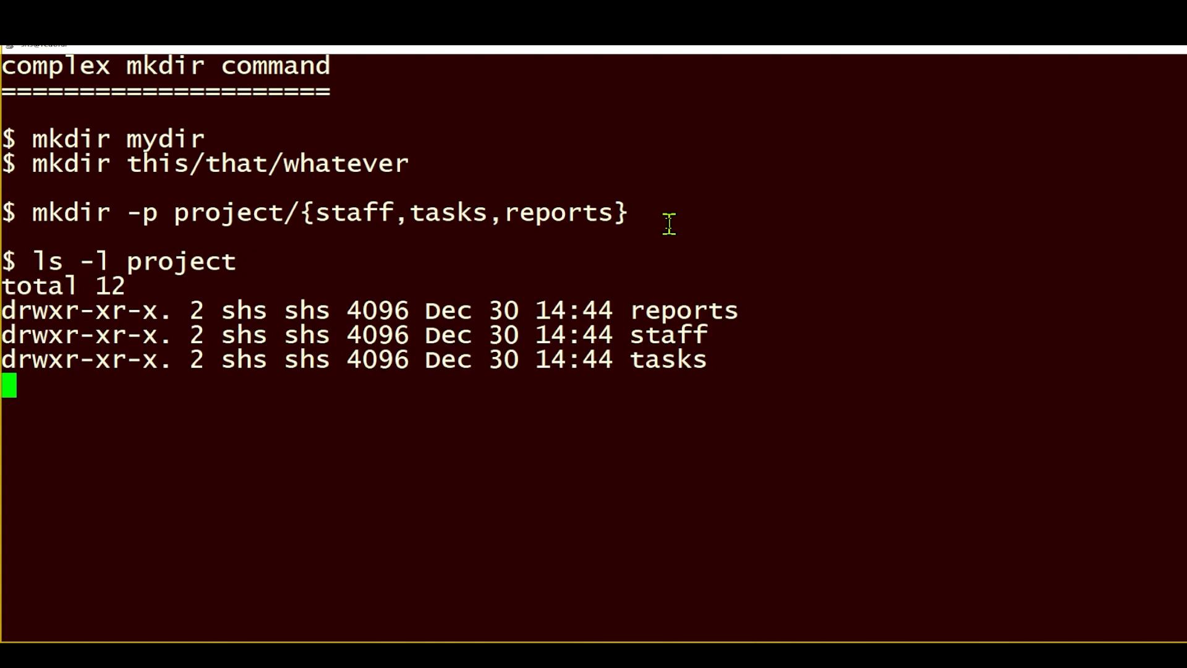
type("mkdir projects/{internal,customers}/{staff,tasks,reports}/")
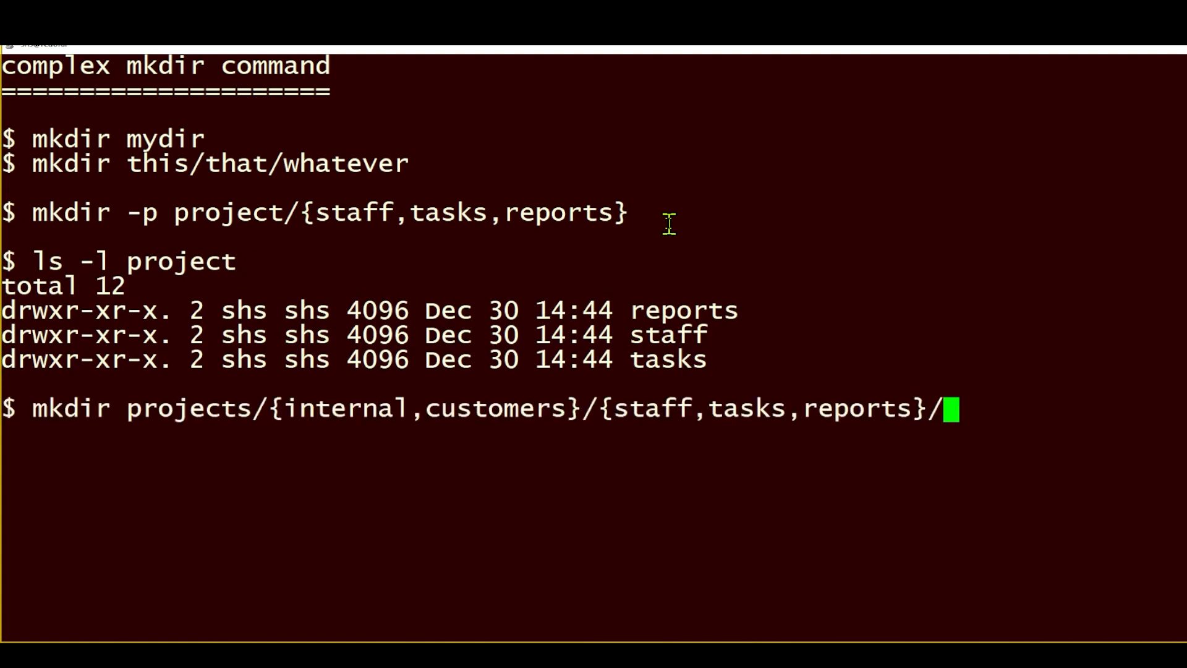
key("Return")
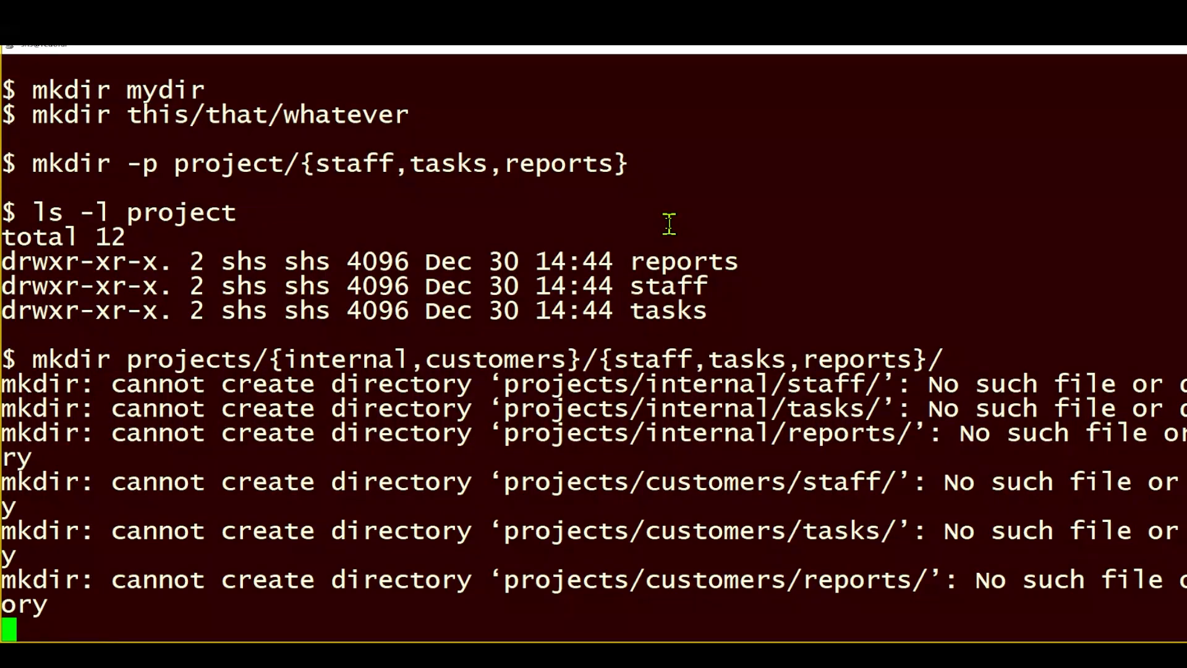
Step: Rerun with mkdir -p to build the projects tree, then list projects and projects/internal to verify
type("mkdir -p projects/{internal,customers}/{staff,tasks,reports}/")
type("ls -l projects")
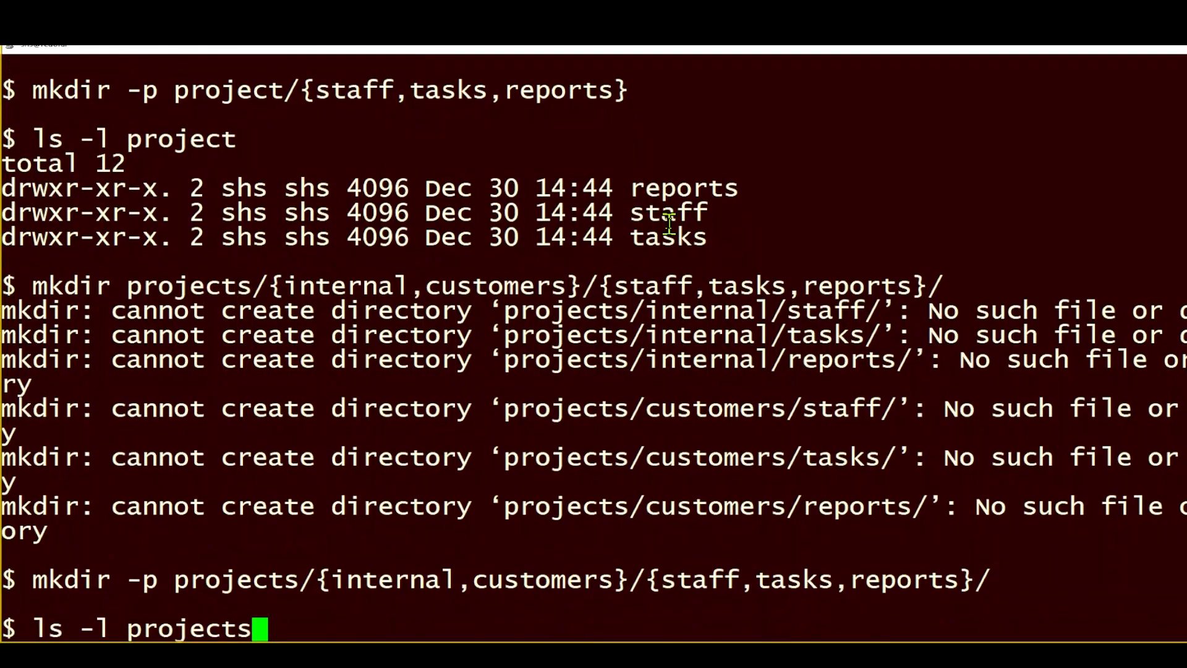
key("Return")
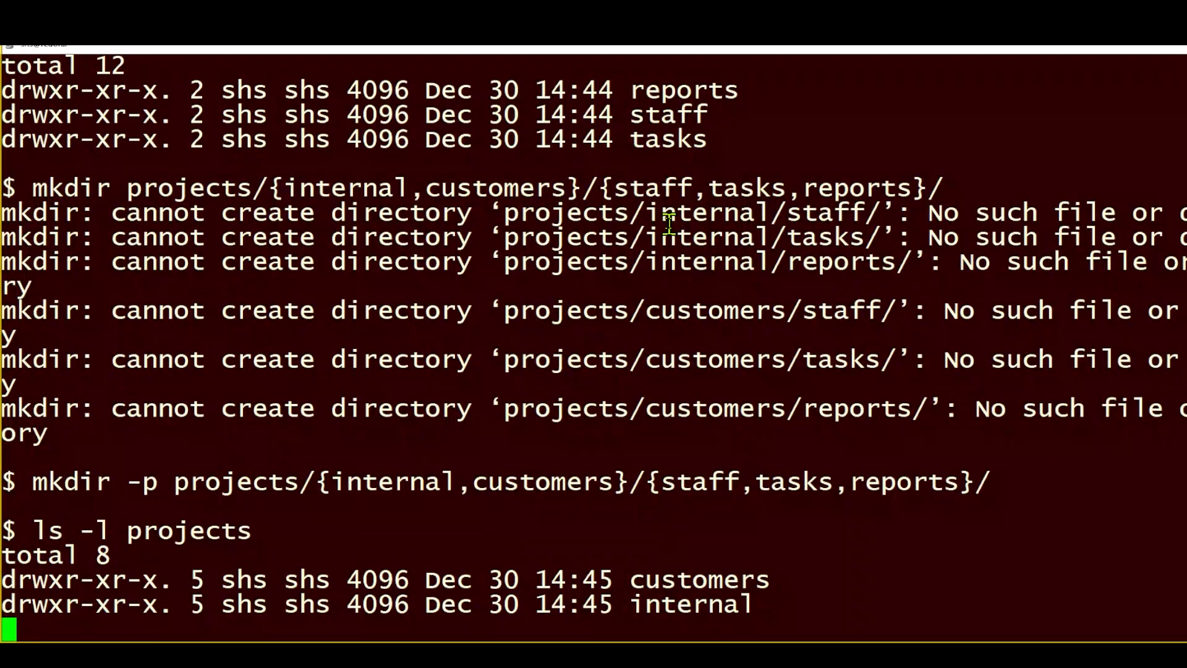
type("ls -l projects/internal")
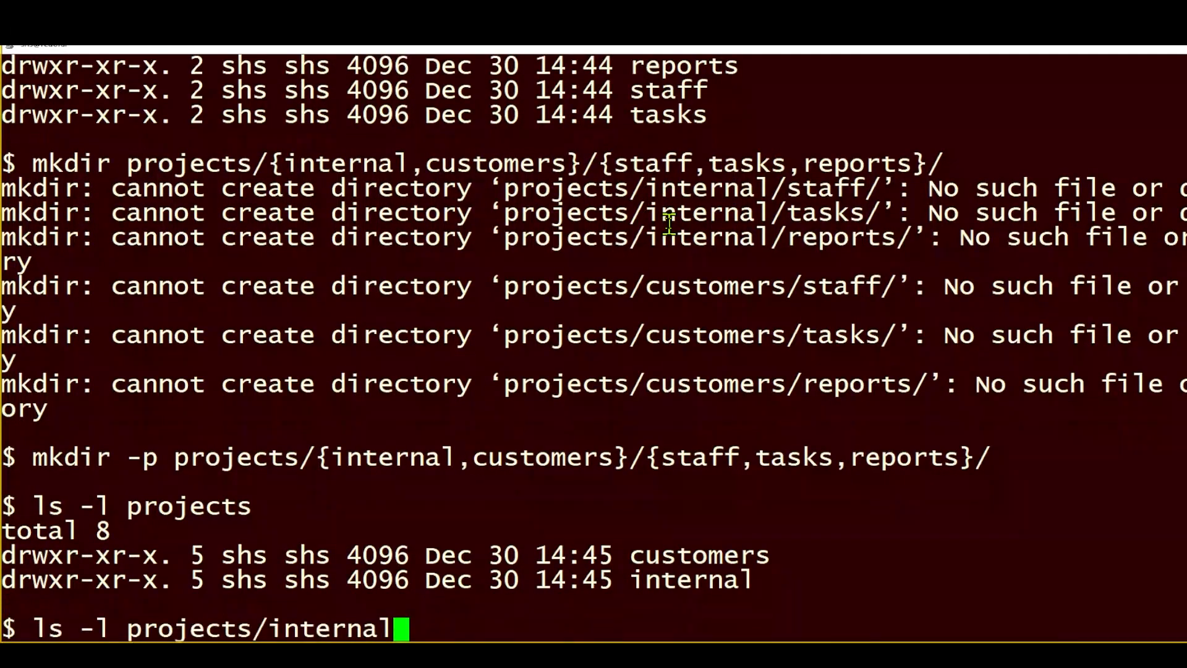
key("Return")
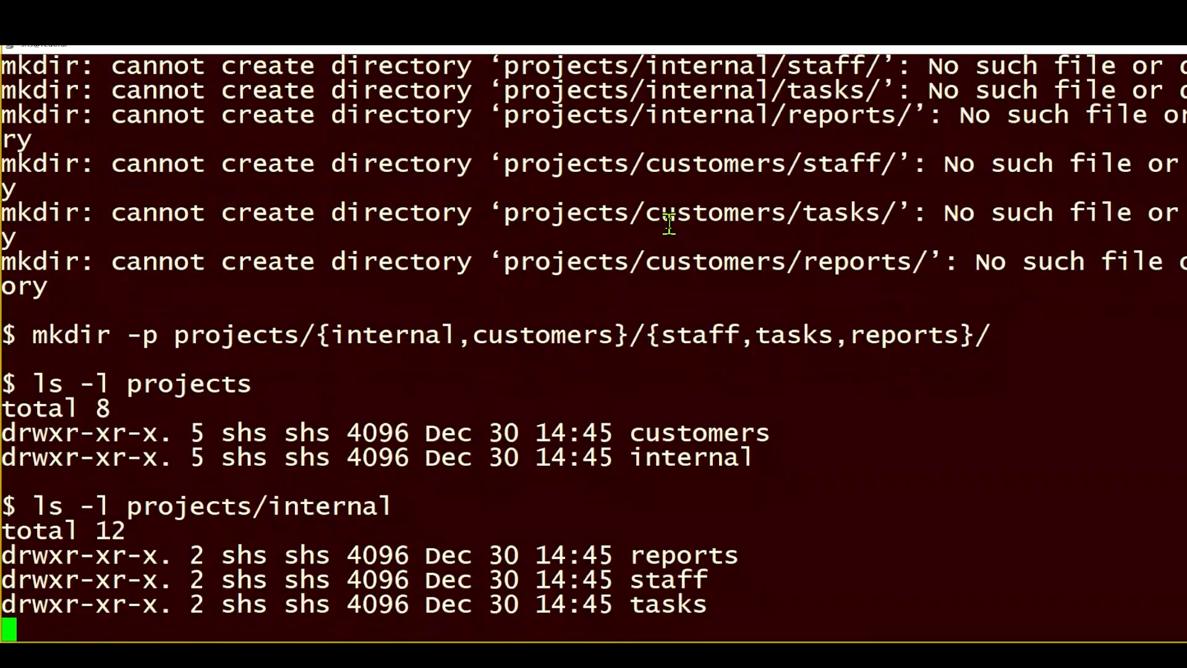